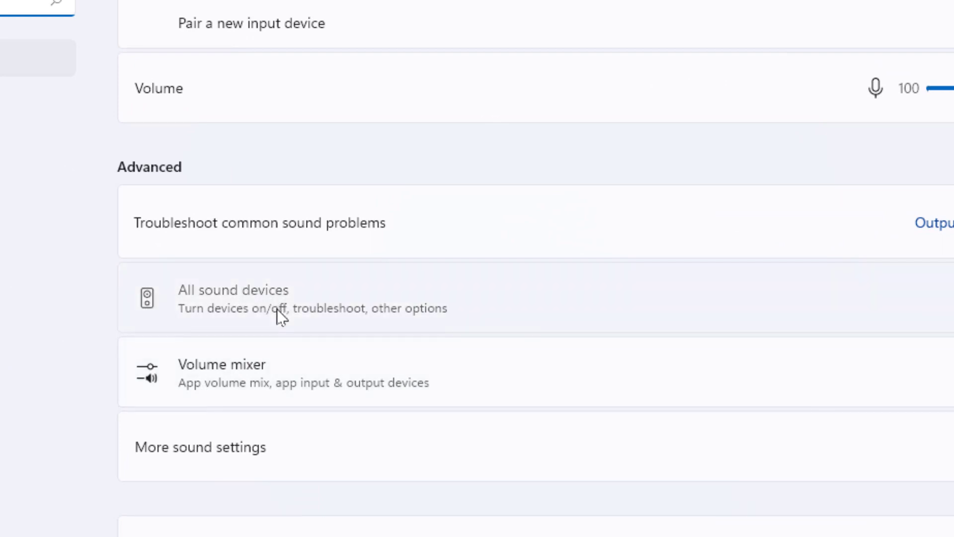
Step: Show the All sound devices list to reach the microphone's device settings
left_click(233, 298)
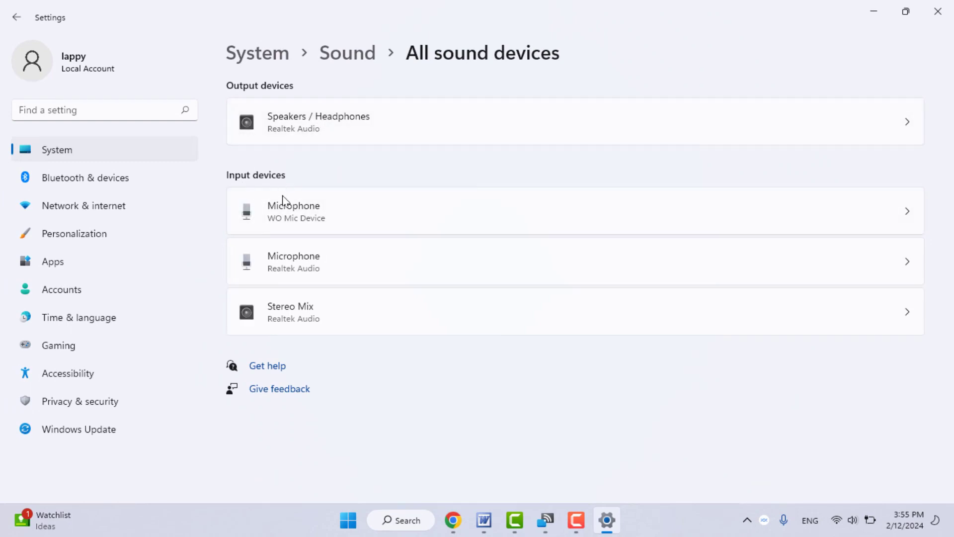
mouse_move(348, 223)
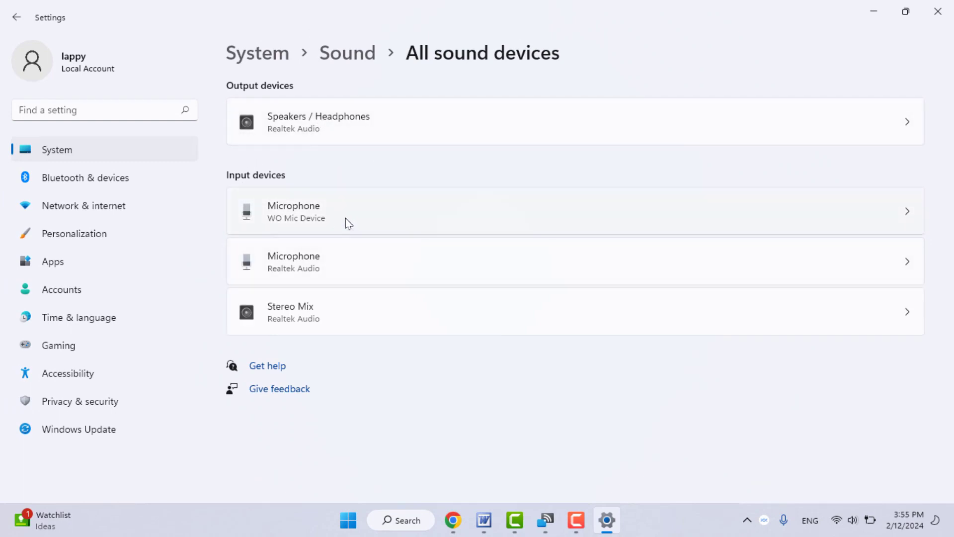
mouse_move(308, 261)
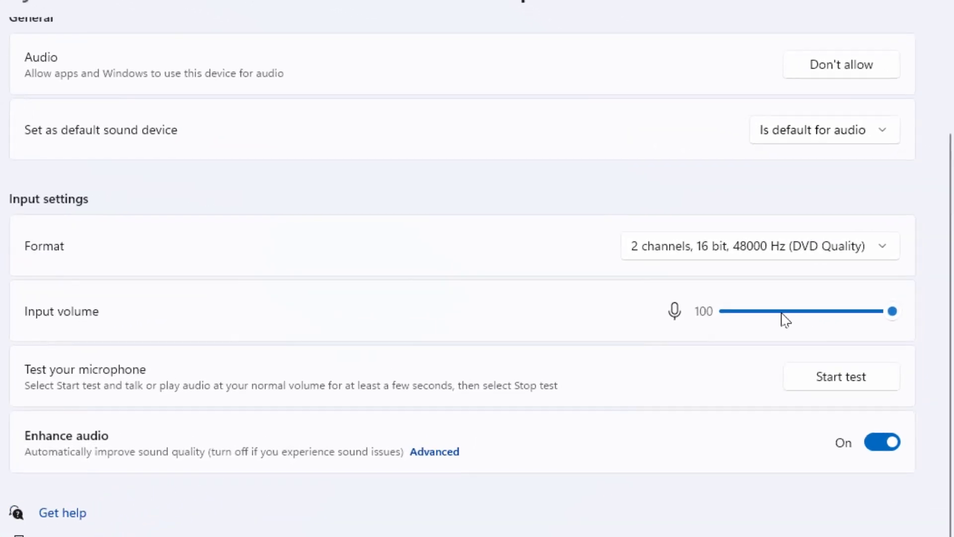
mouse_move(750, 325)
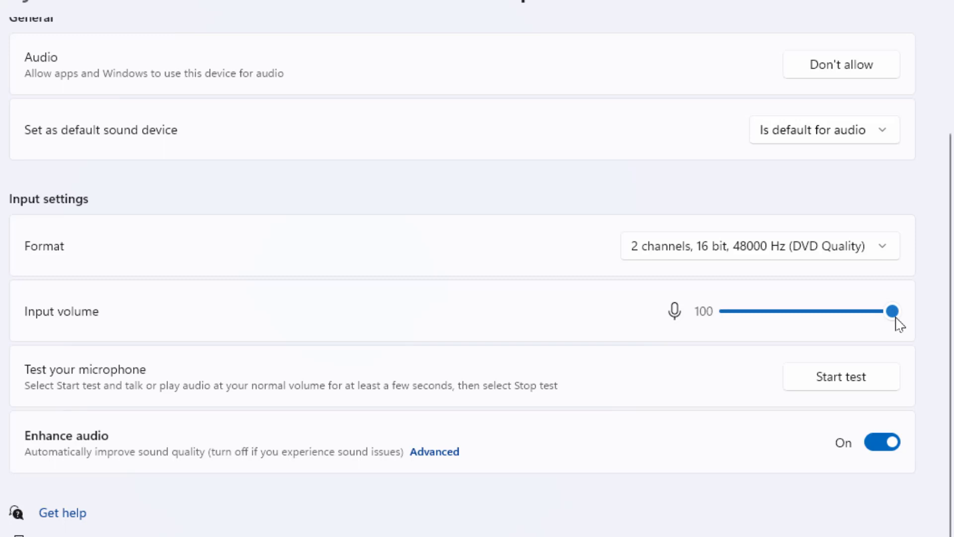
mouse_move(74, 429)
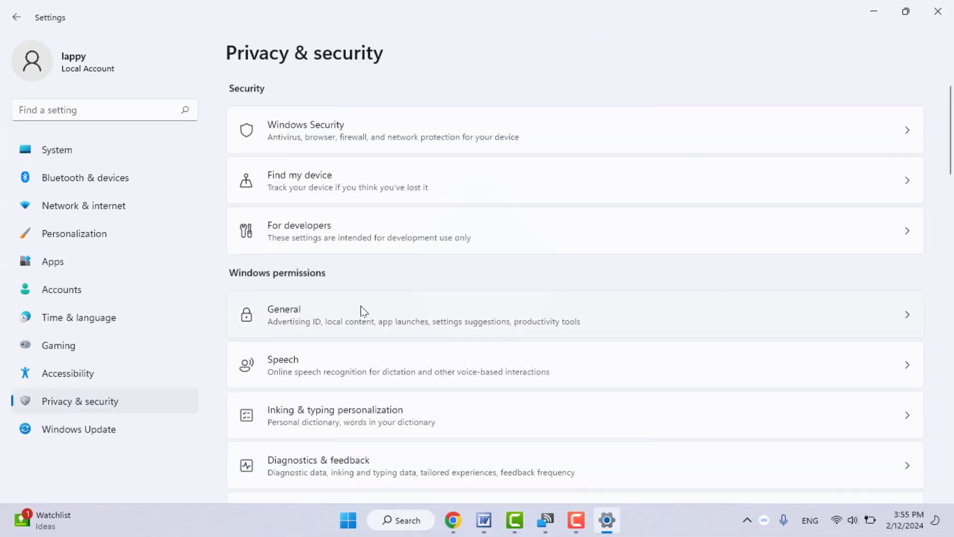
Step: Scroll Privacy & security down to the App permissions section for Microphone
scroll("down", 3)
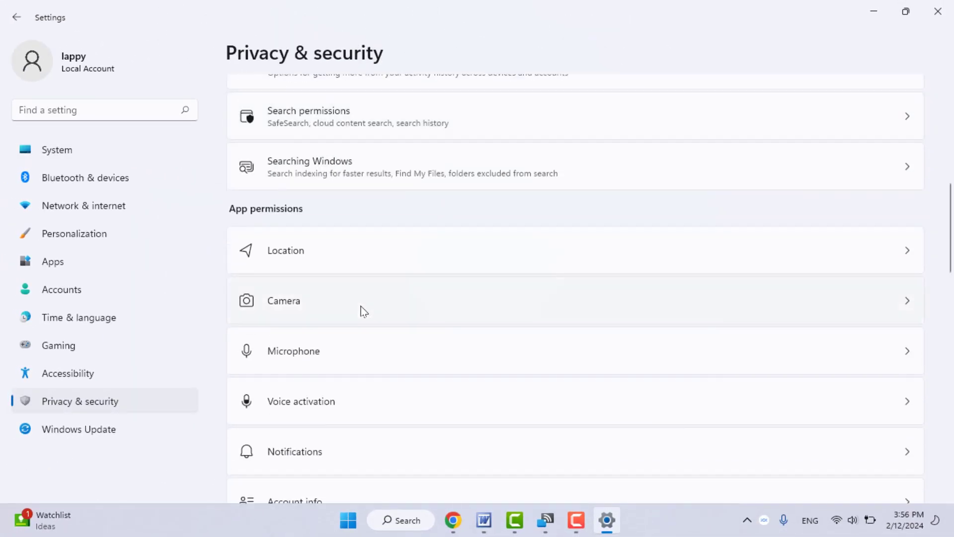
scroll("down", 3)
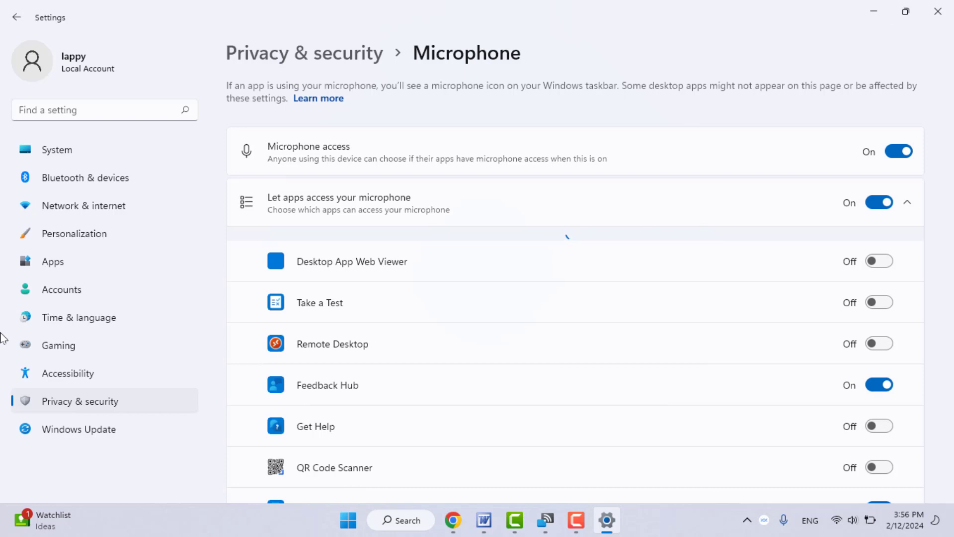
mouse_move(16, 16)
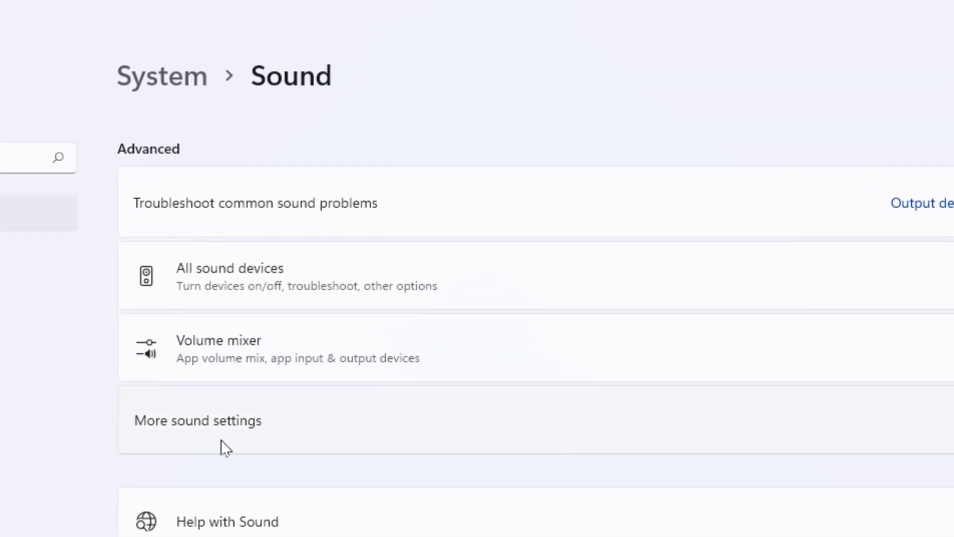
mouse_move(225, 442)
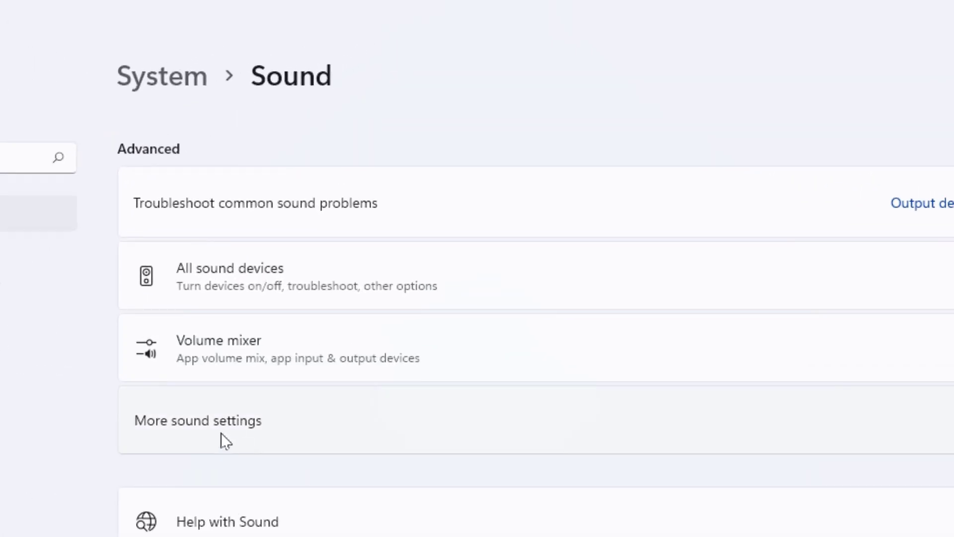
Step: View the Realtek microphone's Levels (volume 100, boost 0.0 dB) via More sound settings > Recording
left_click(198, 421)
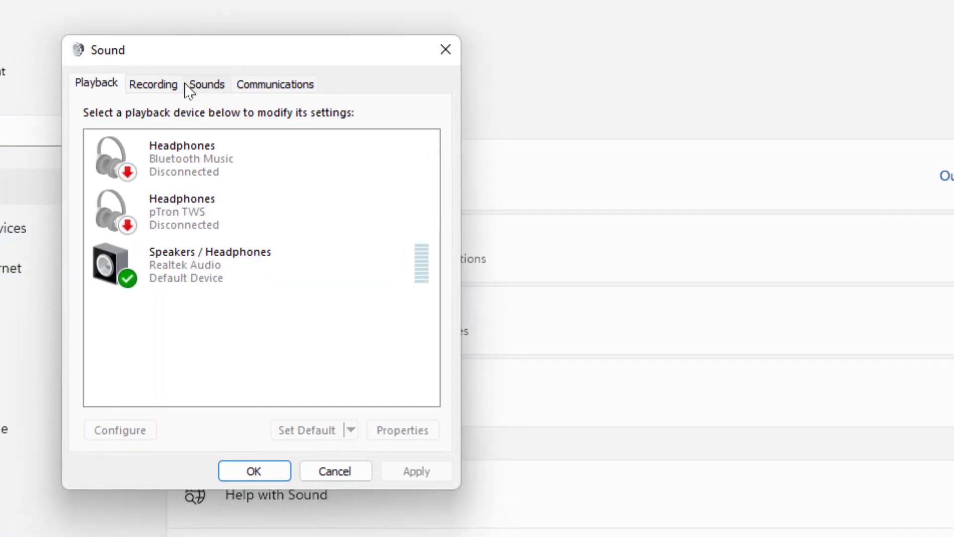
left_click(153, 83)
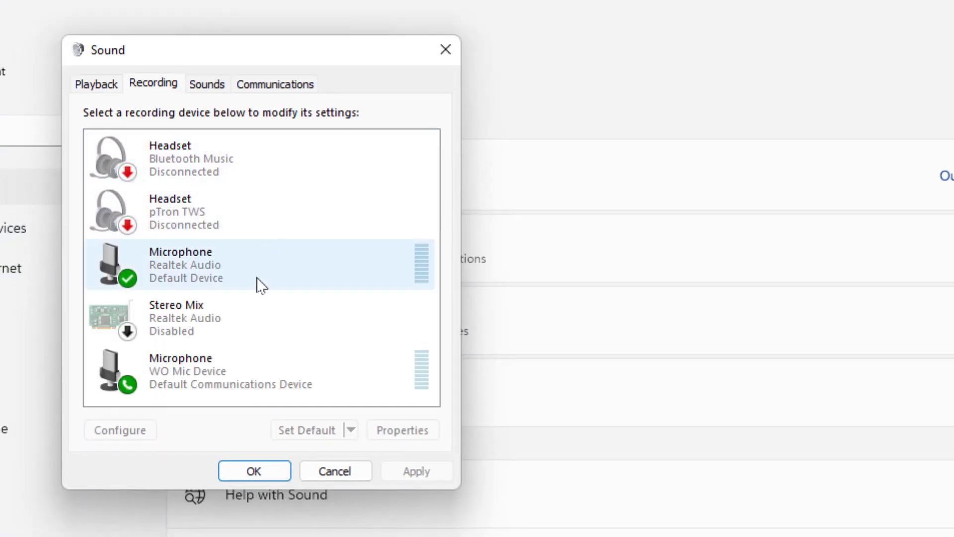
mouse_move(247, 274)
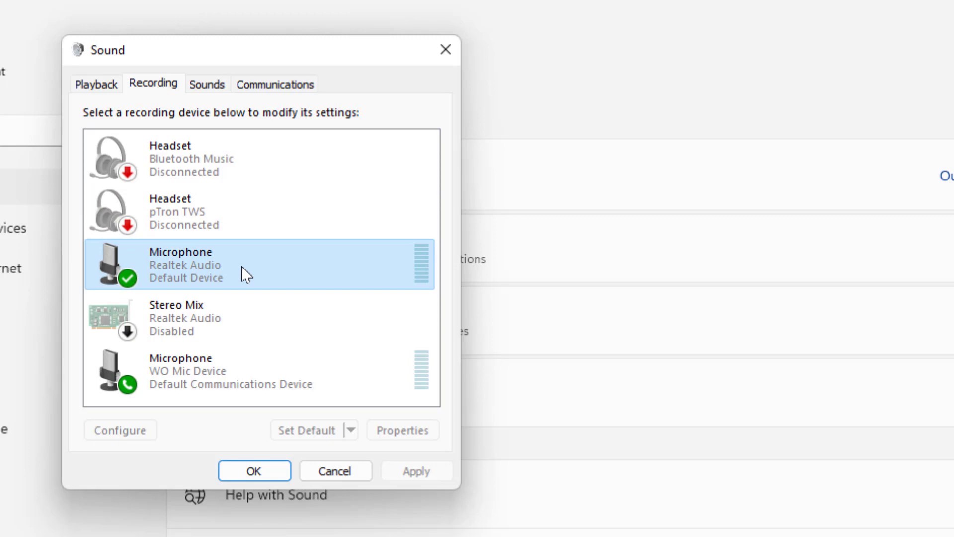
left_click(403, 430)
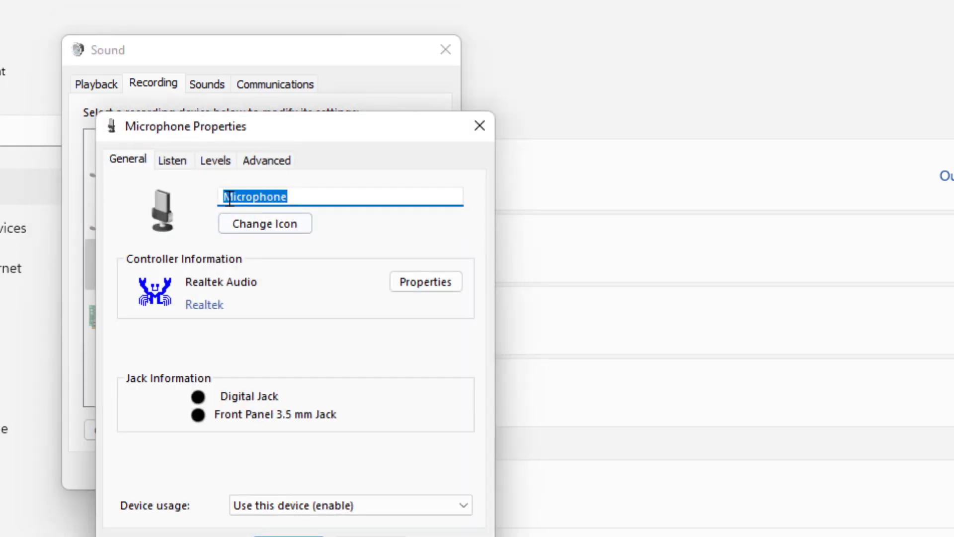
left_click(214, 160)
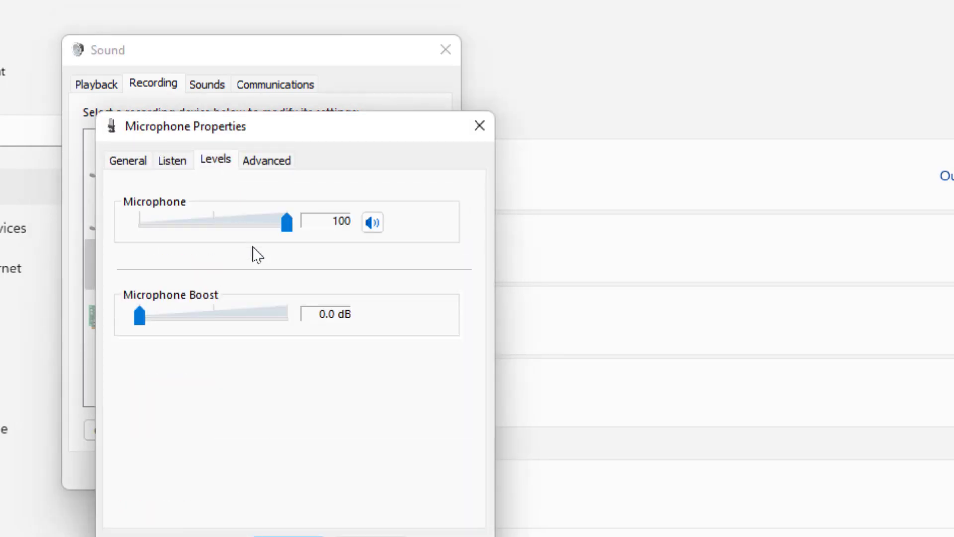
mouse_move(177, 338)
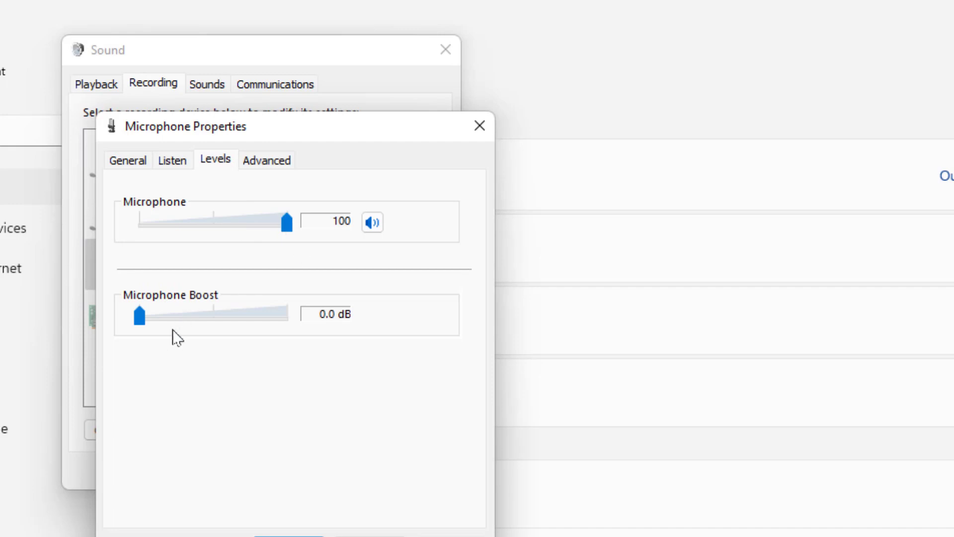
mouse_move(157, 319)
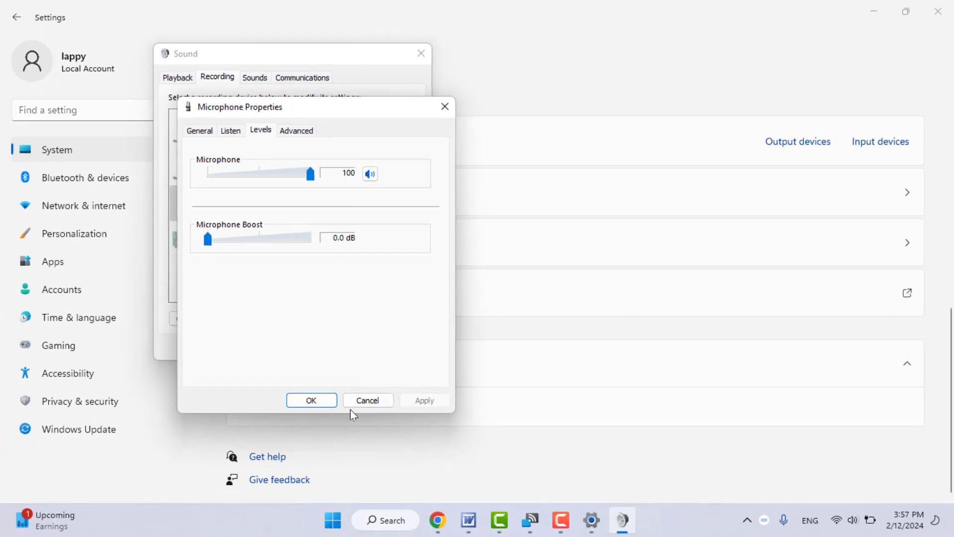
Step: Close the microphone Properties, the Sound dialog and the sound control panel
left_click(311, 400)
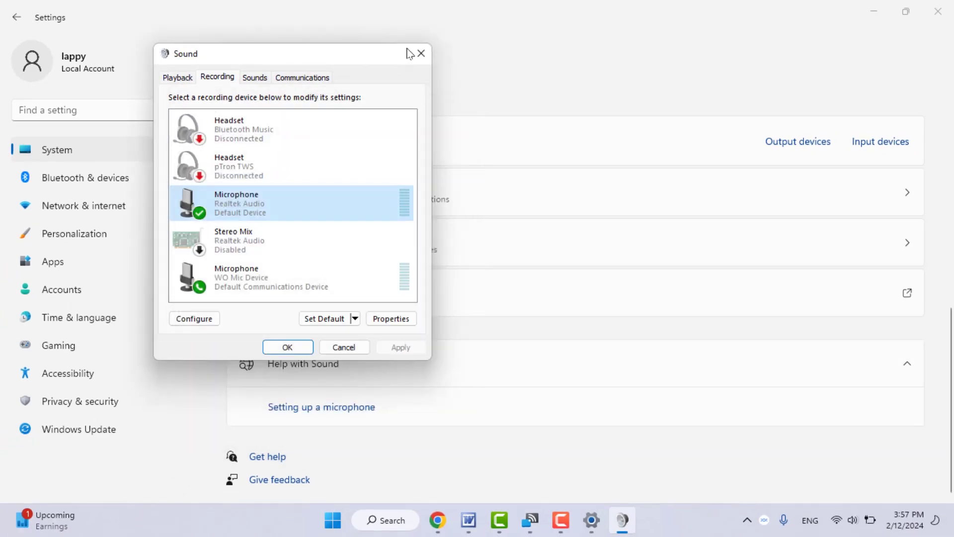
left_click(424, 52)
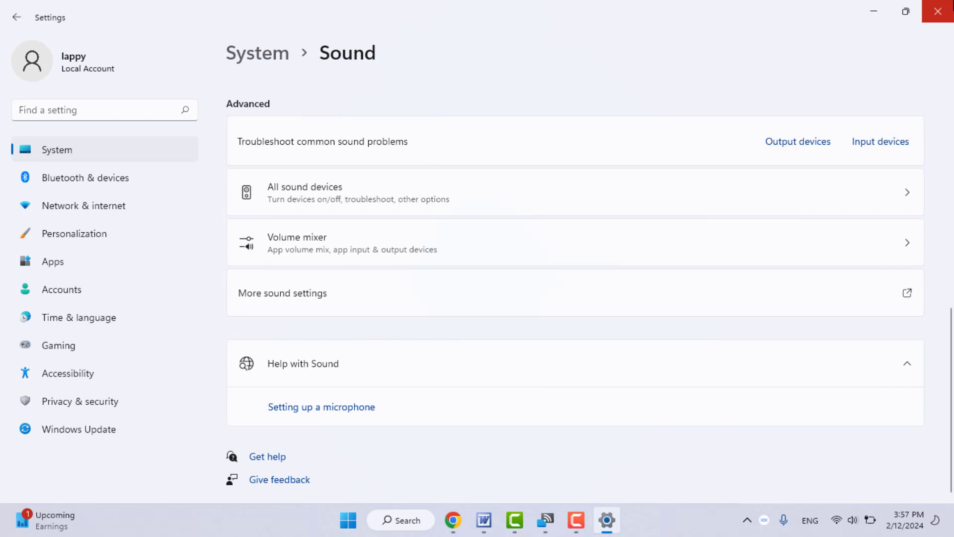
mouse_move(939, 11)
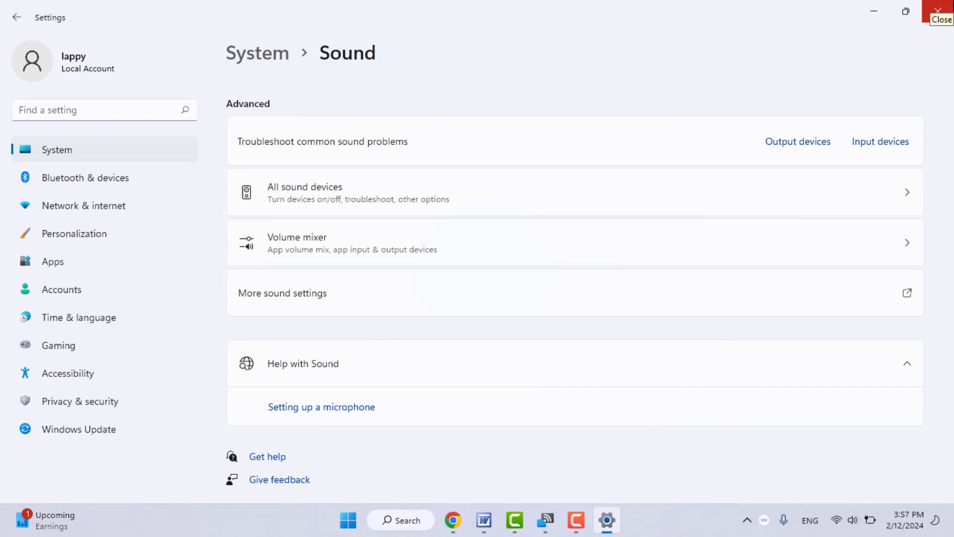
left_click(938, 9)
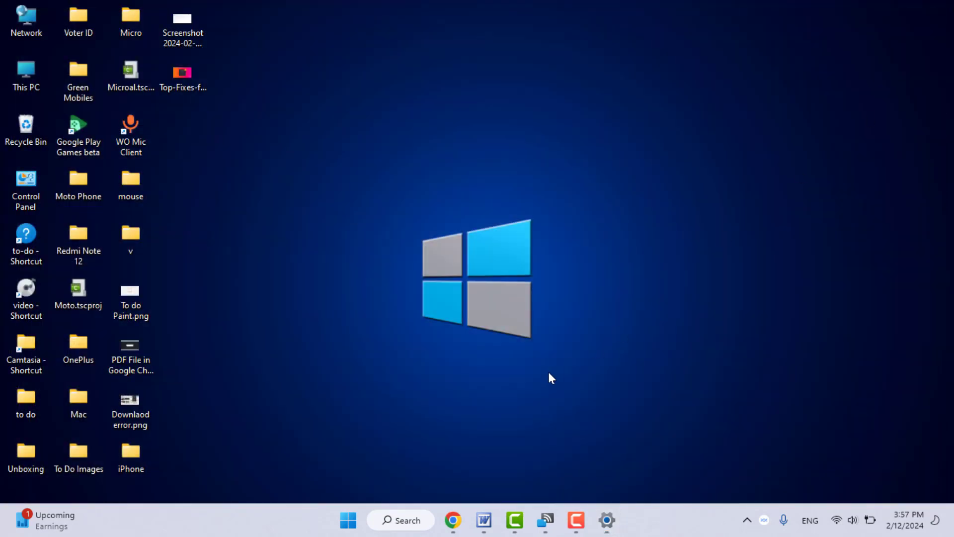
mouse_move(351, 495)
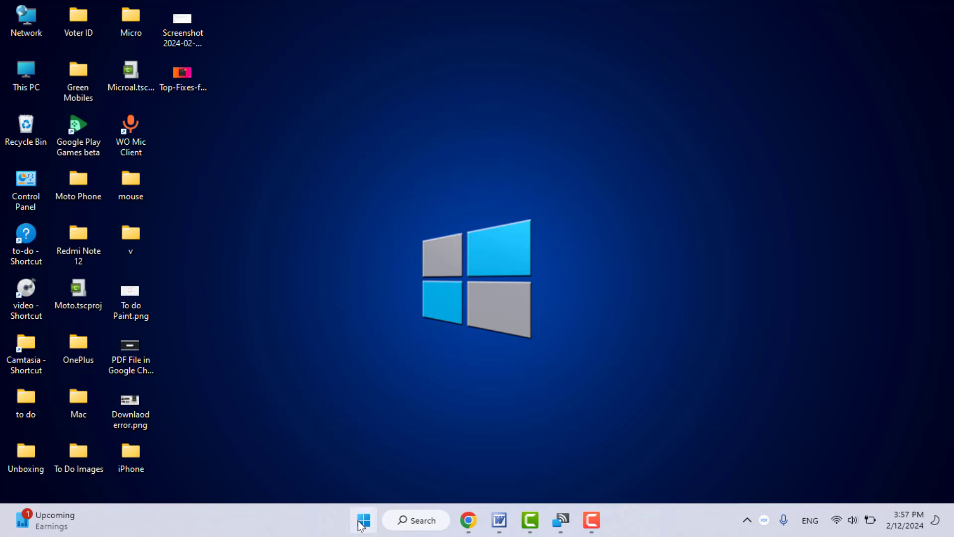
mouse_move(362, 523)
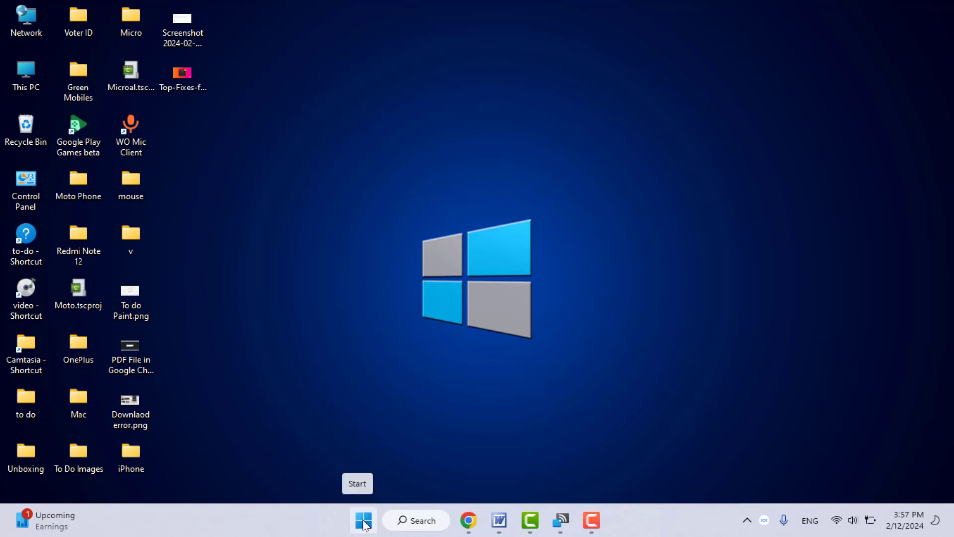
Step: Launch Device Manager from the Start button's quick link menu
right_click(360, 520)
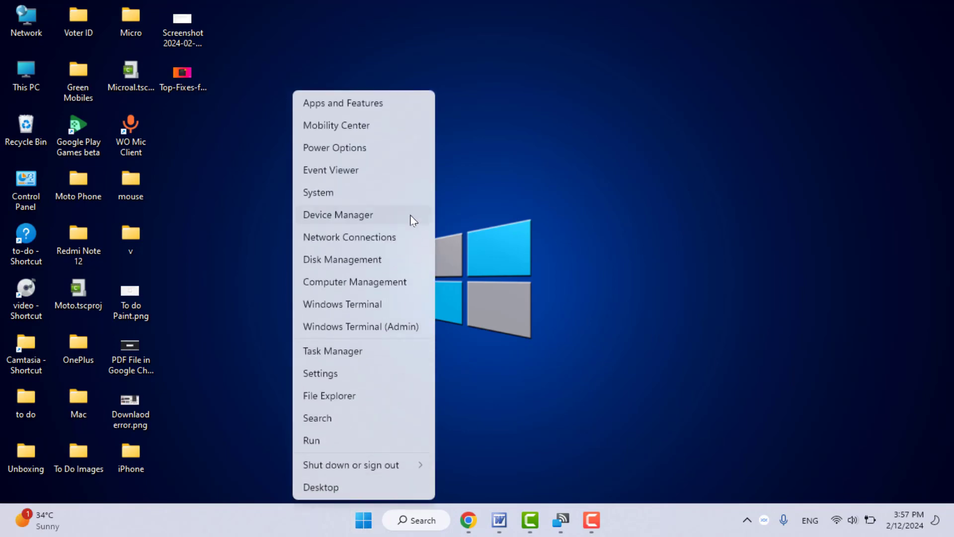
left_click(383, 206)
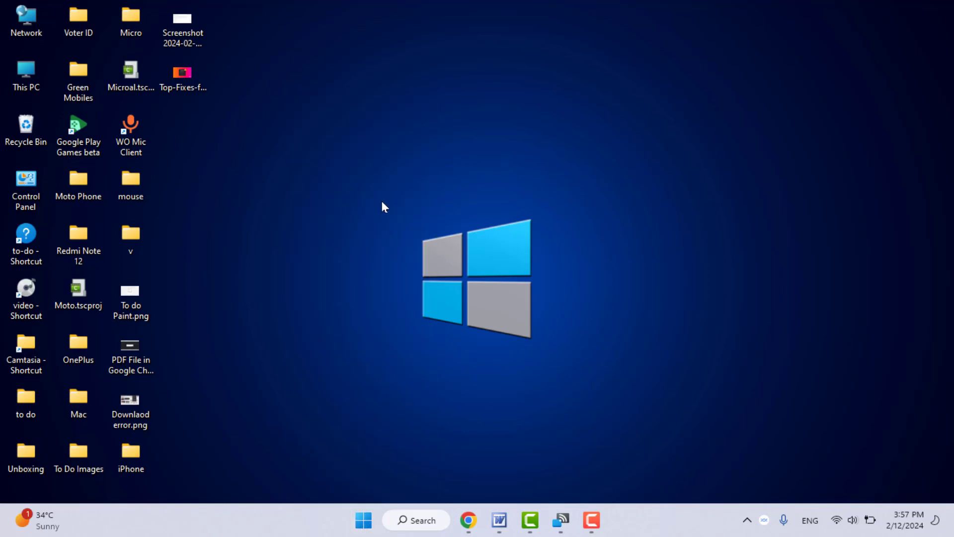
mouse_move(383, 204)
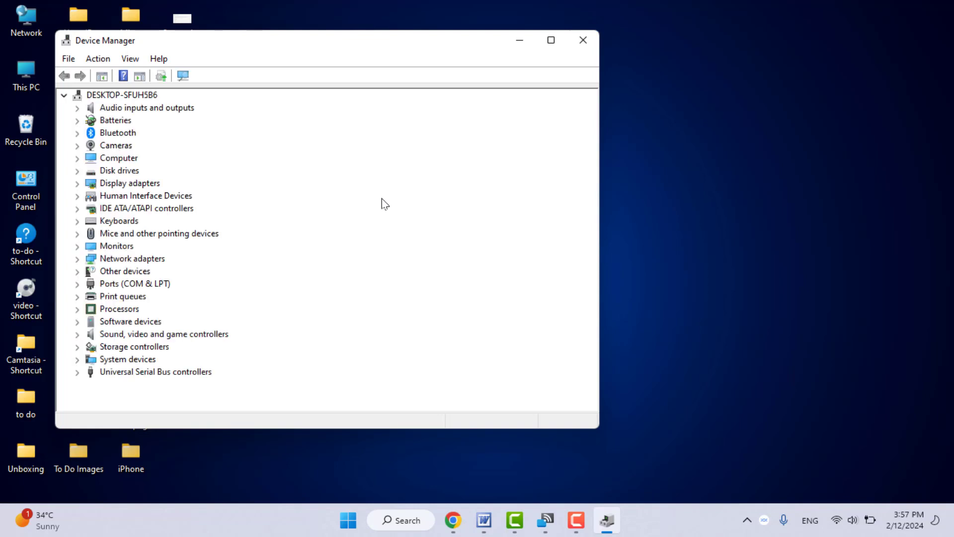
mouse_move(358, 199)
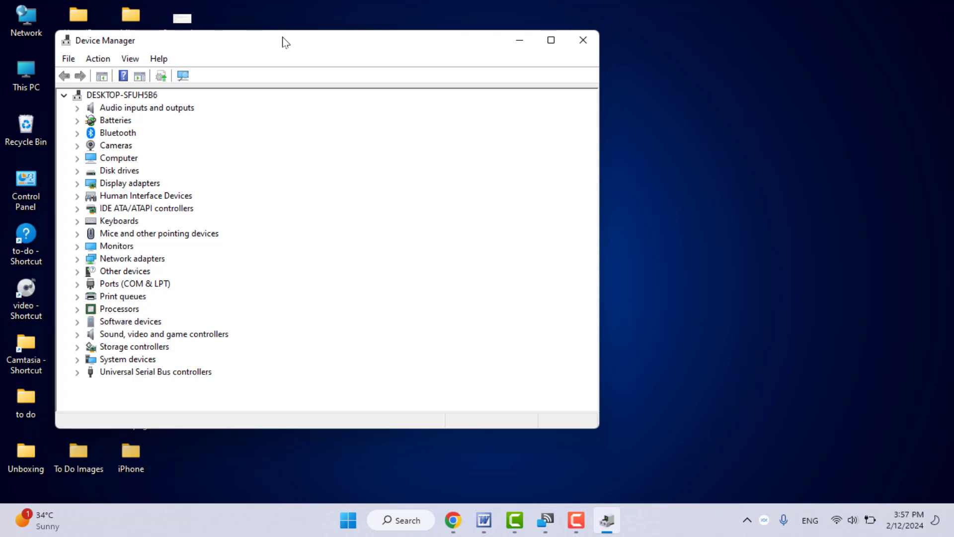
mouse_move(280, 51)
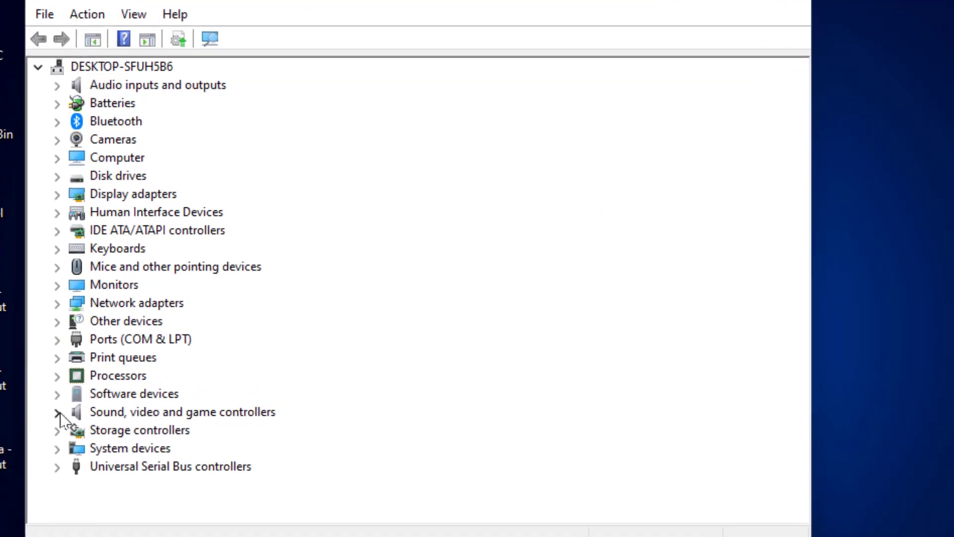
Step: Expand Sound, video and game controllers, scan Realtek Audio for hardware changes, then close Device Manager
left_click(56, 411)
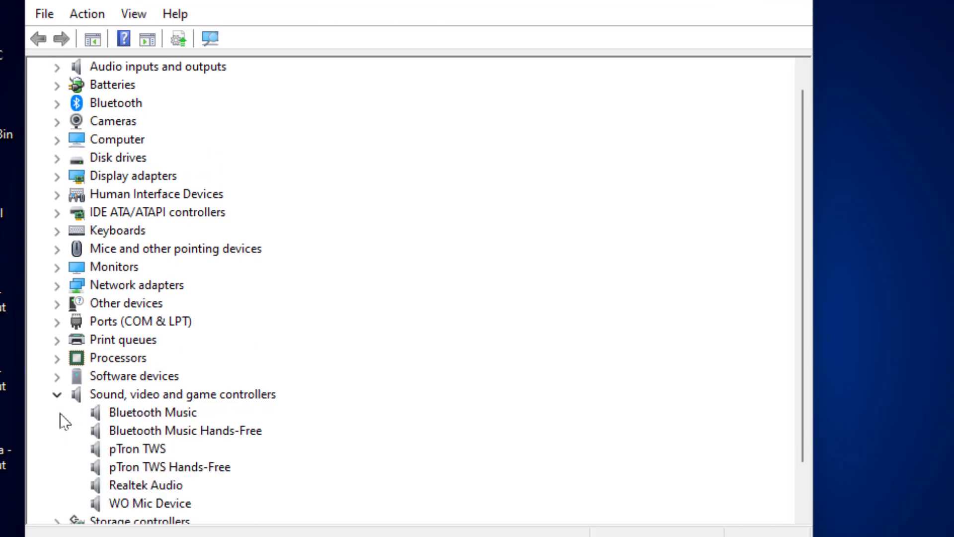
scroll("down", 3)
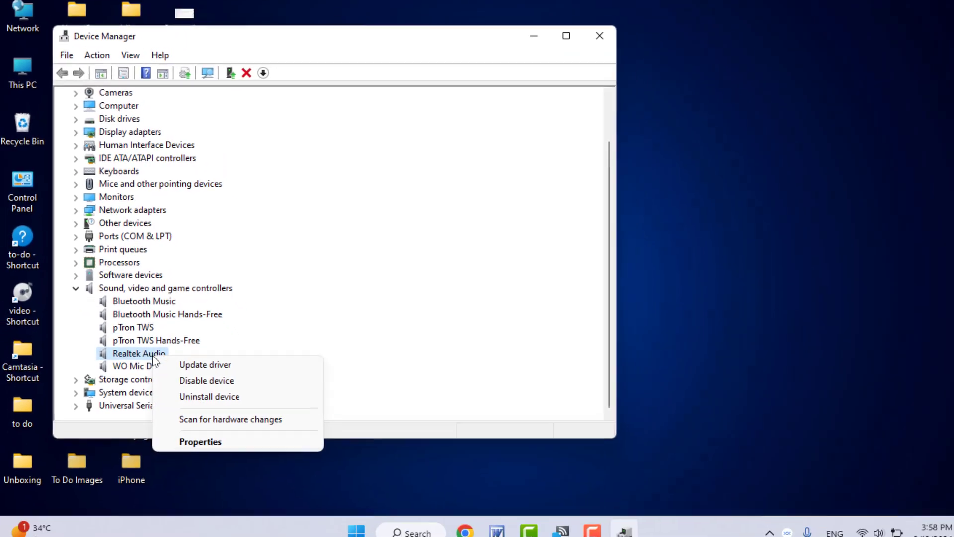
mouse_move(280, 396)
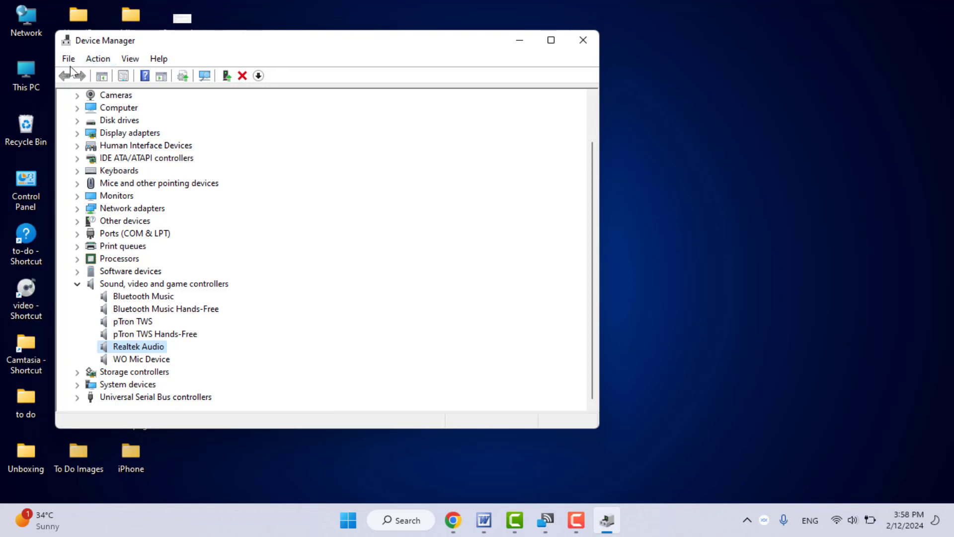
left_click(97, 57)
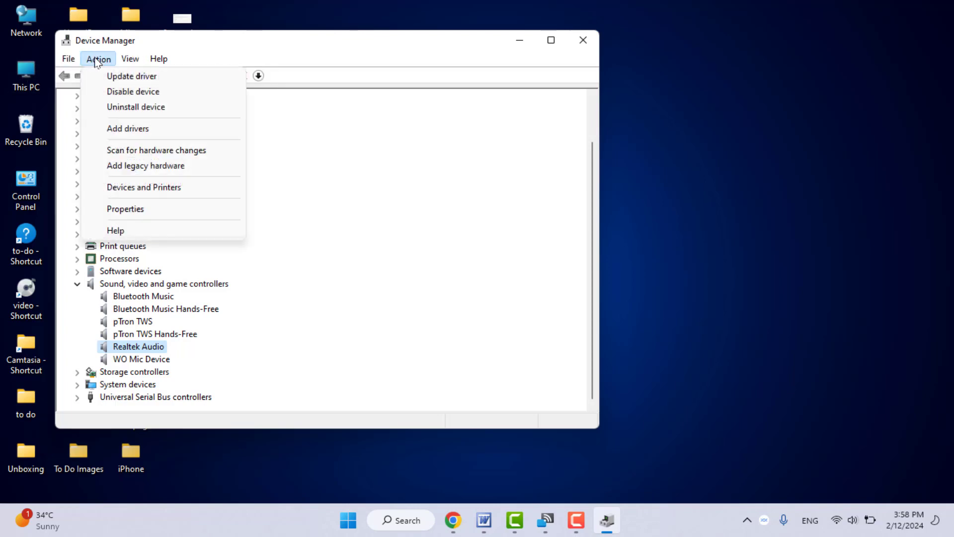
left_click(130, 58)
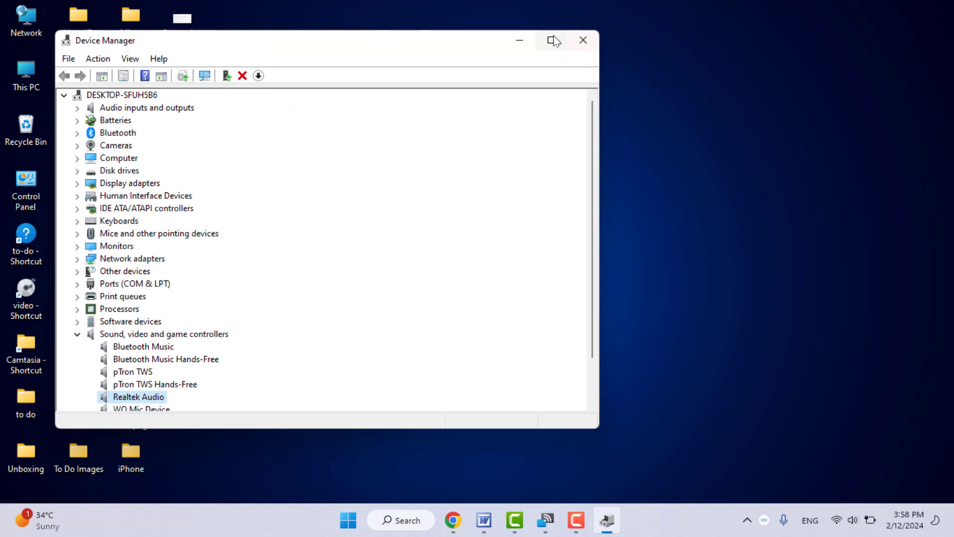
mouse_move(584, 40)
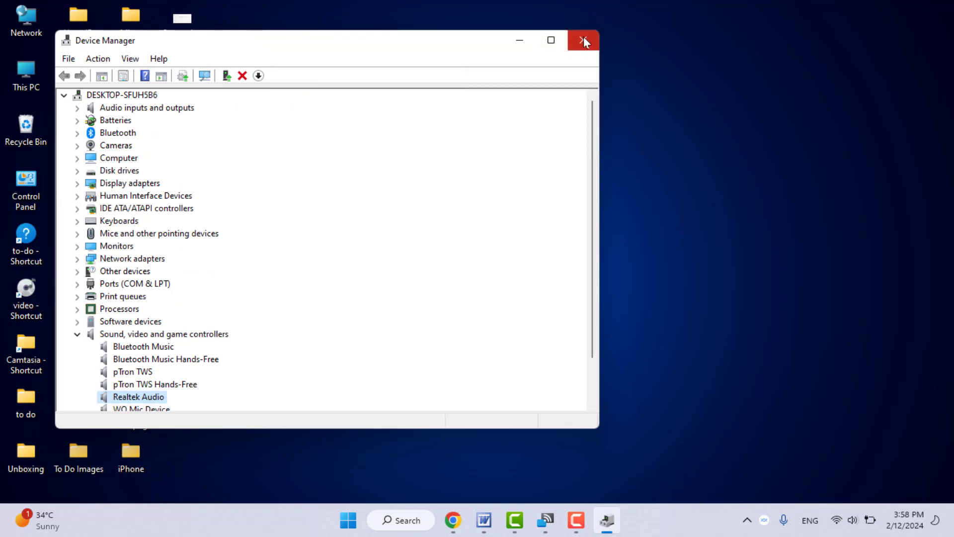
left_click(582, 41)
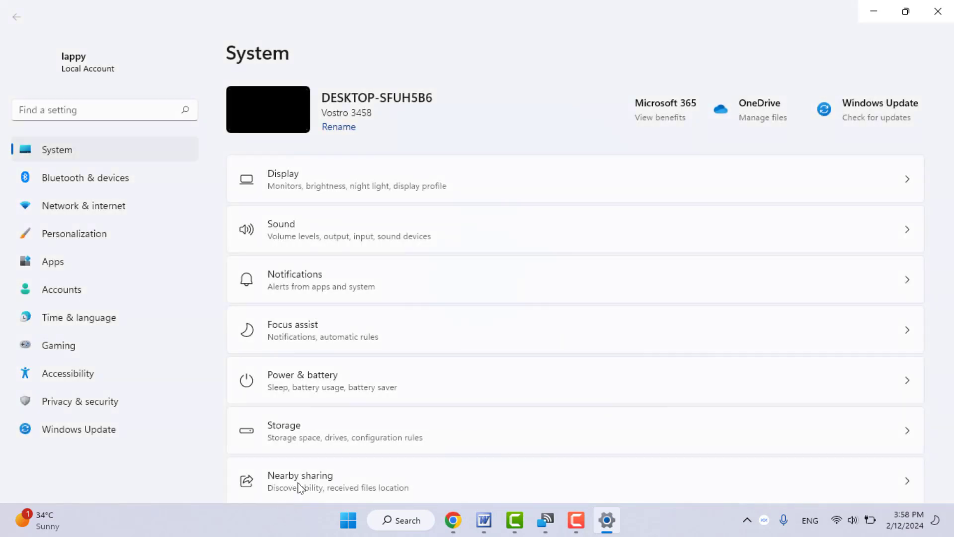
Step: Go to Windows Update and start checking for new updates
left_click(77, 430)
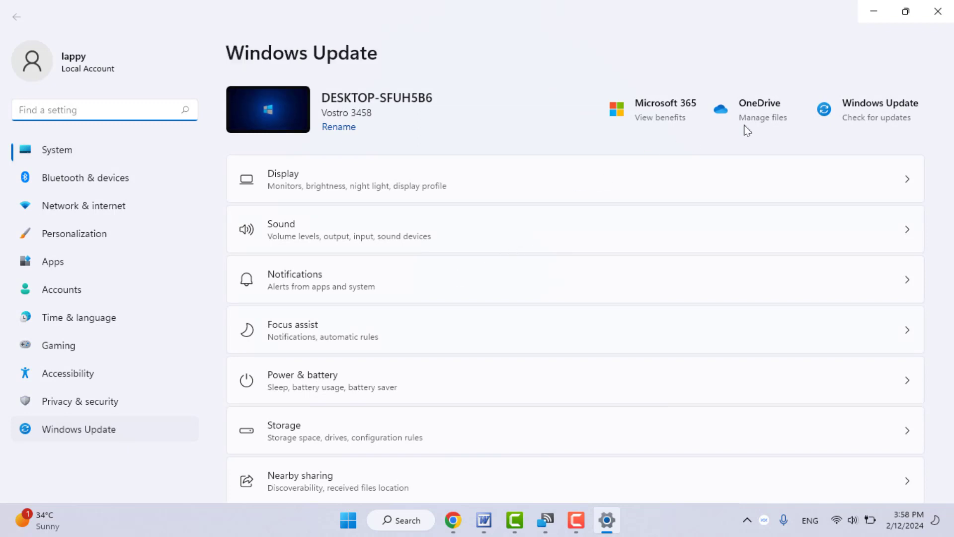
left_click(877, 118)
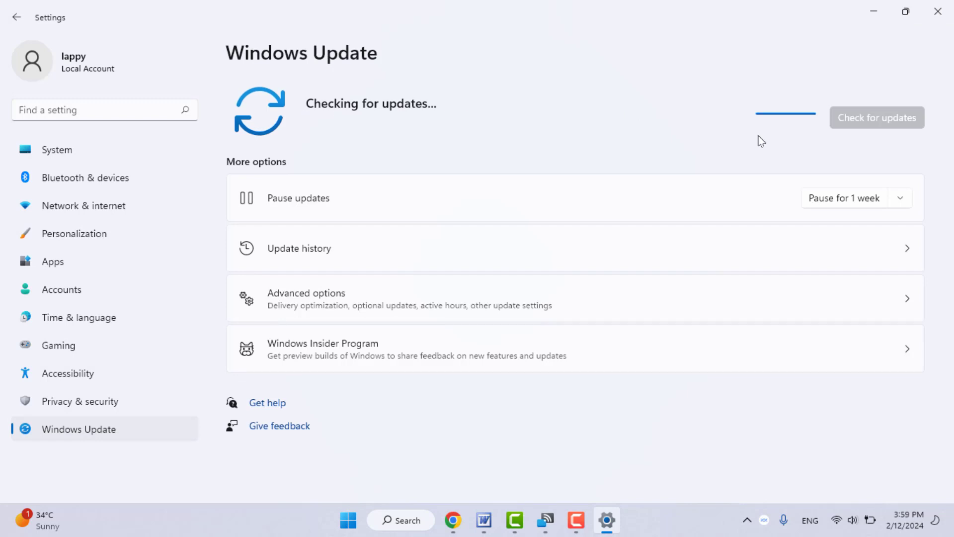
mouse_move(938, 11)
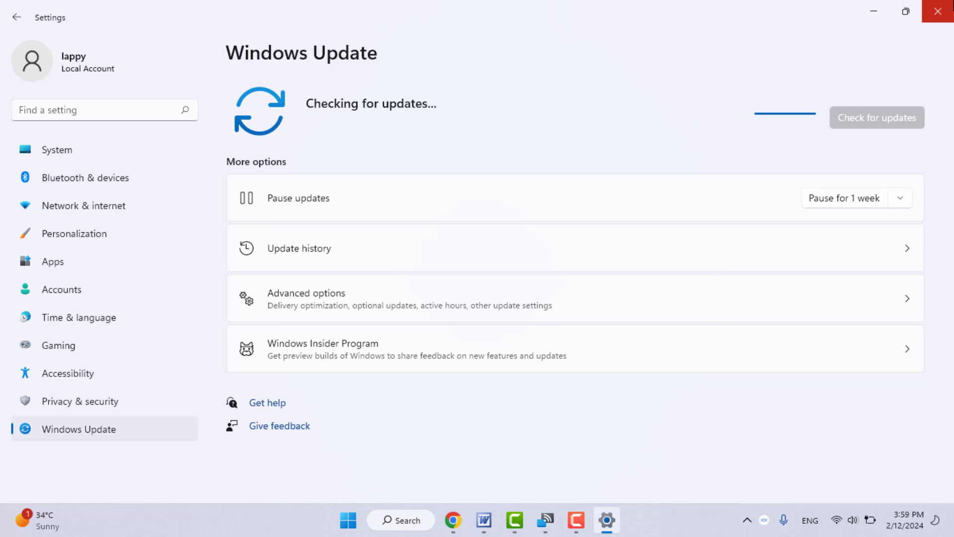
mouse_move(939, 10)
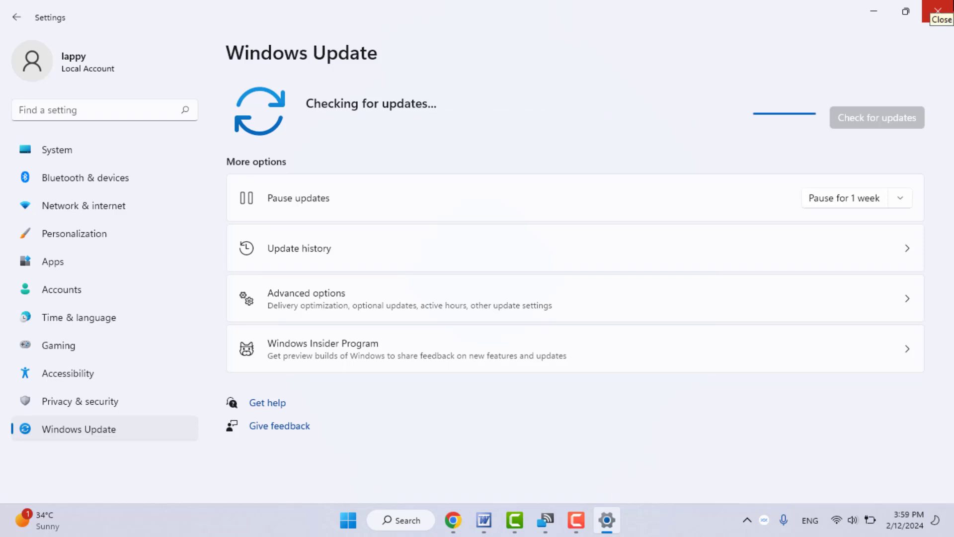